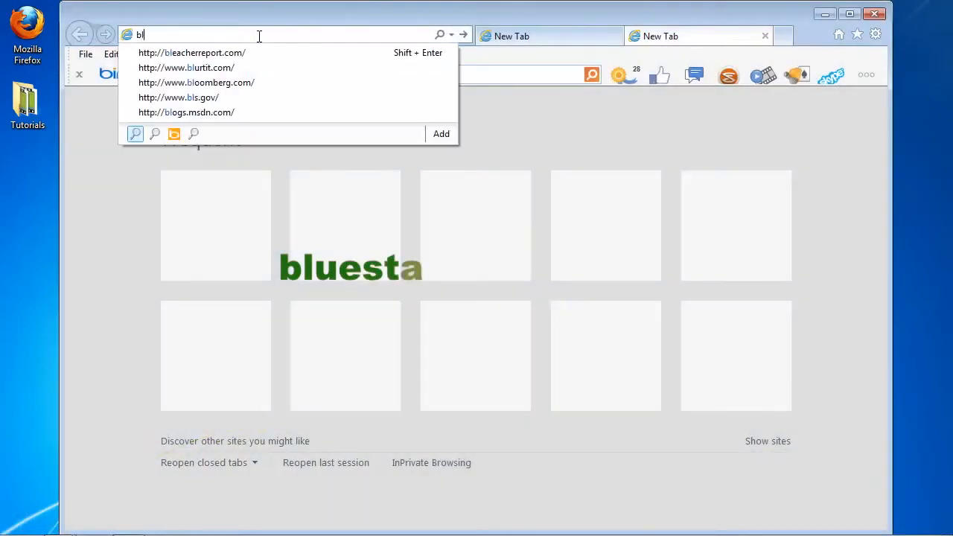
Load bluestacks.com and start the Download for Windows installer
text(bluestacks.com)
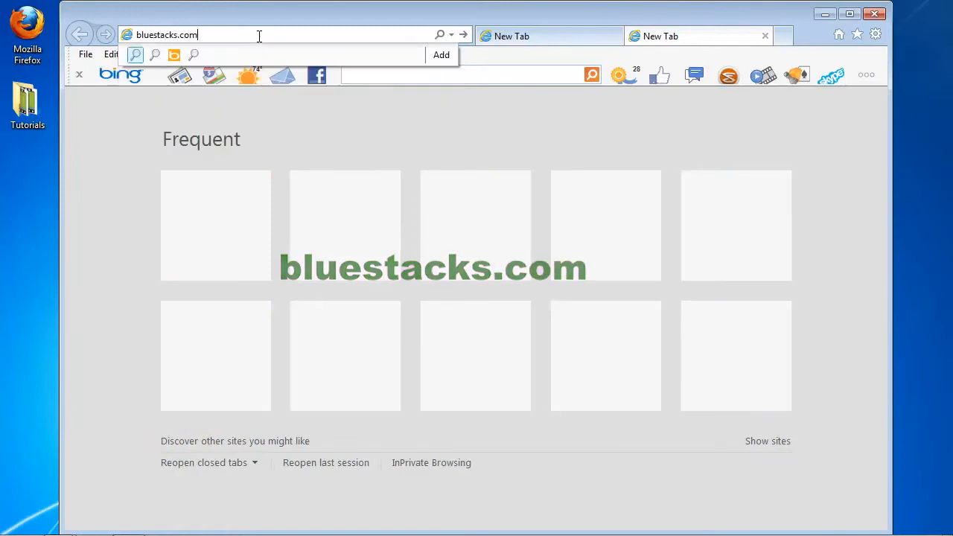
key(Return)
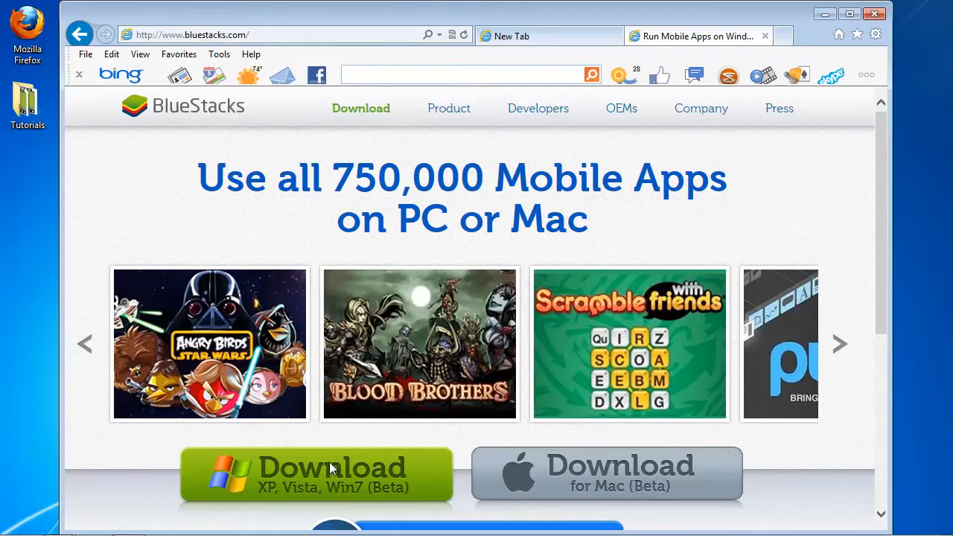
click(316, 473)
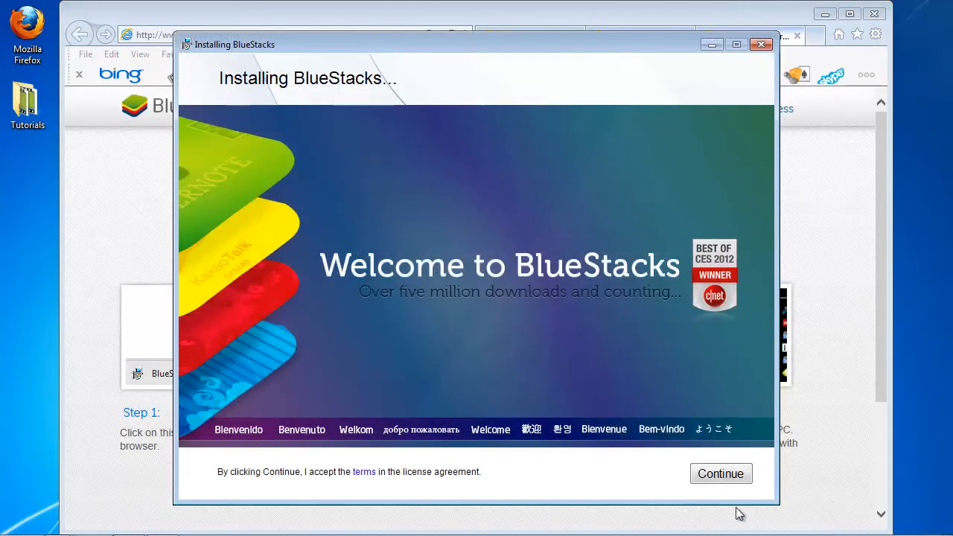
Accept the licence and let the installer finish so BlueStacks launches to its home screen
click(721, 474)
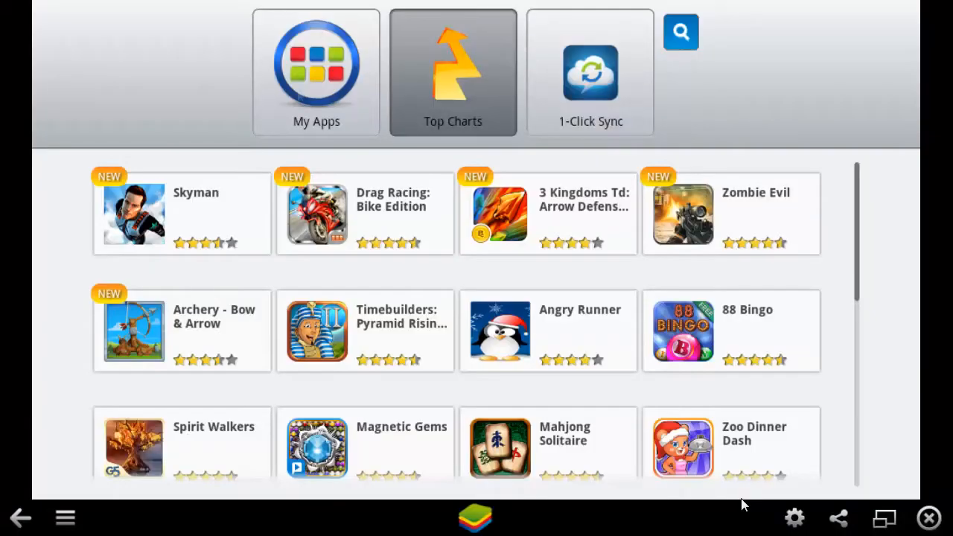
Run 1-Click Sync, sign in to the Google account and continue past the Google Play notice
click(316, 72)
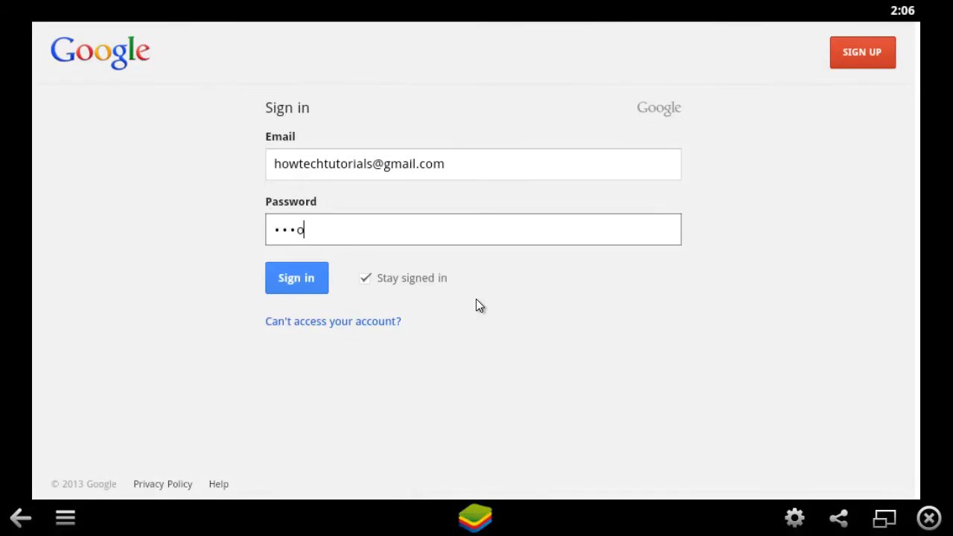
click(296, 278)
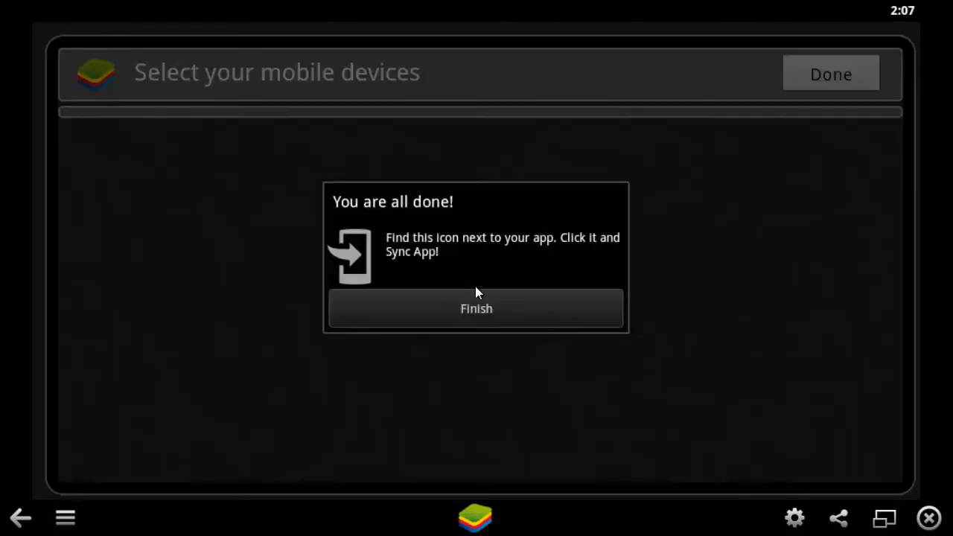
click(476, 308)
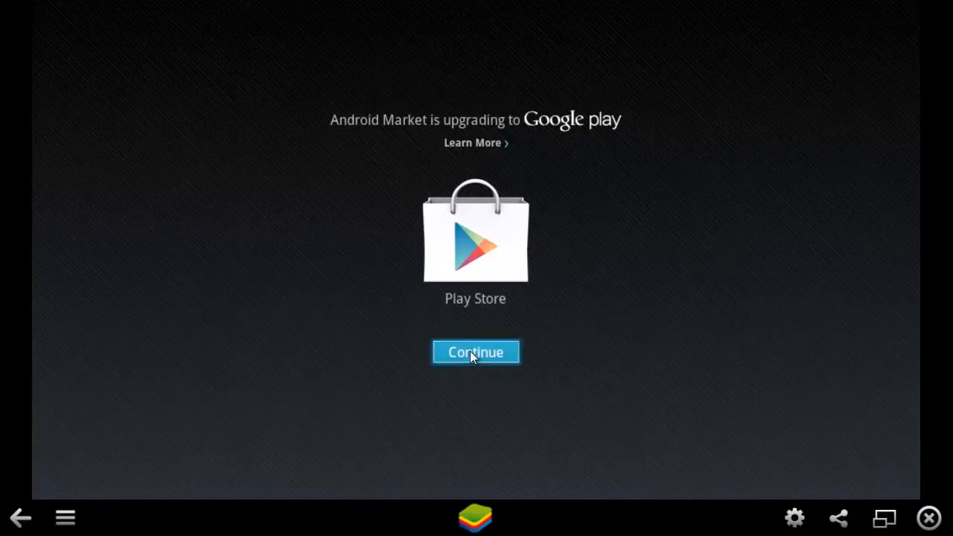
click(475, 352)
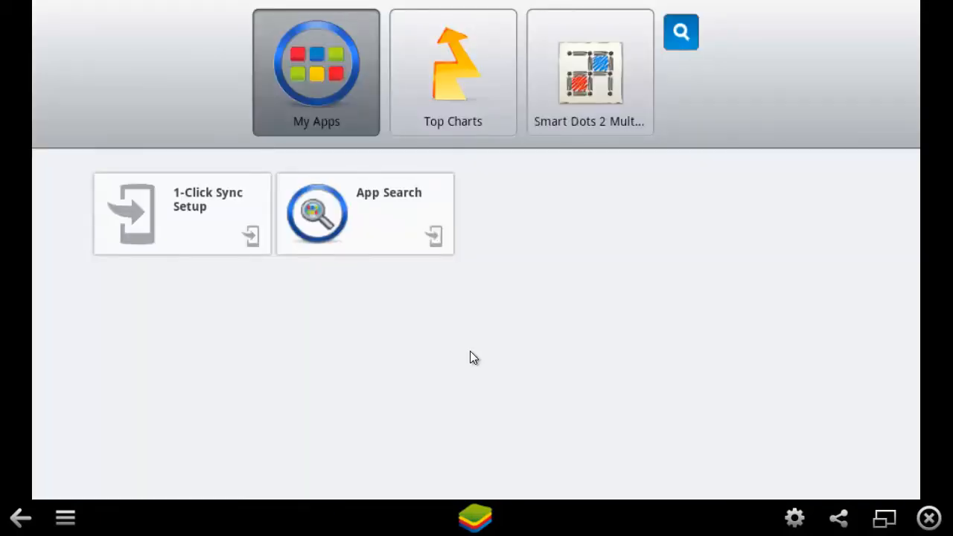
mouse_move(307, 82)
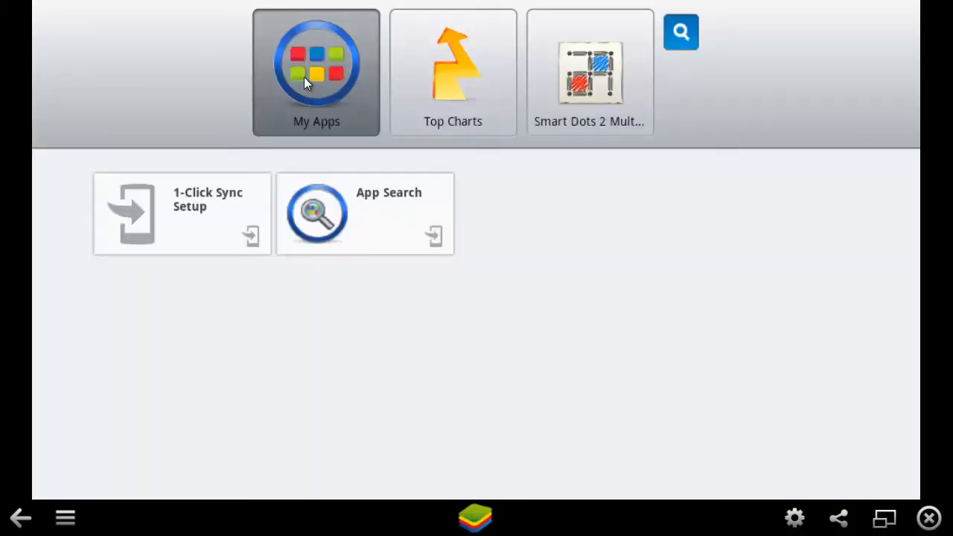
Search whatsapp, install WhatsApp Messenger from the first store and return to My Apps
click(365, 214)
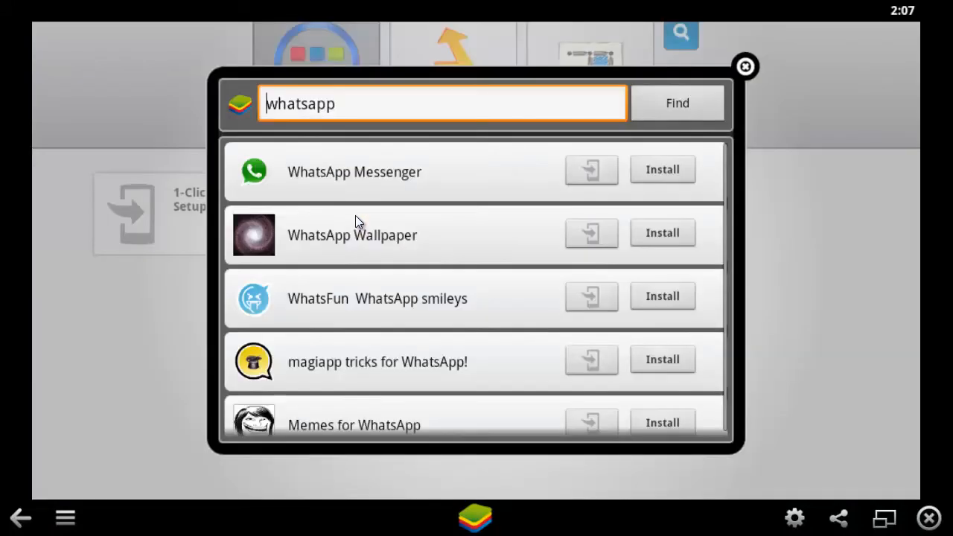
click(661, 170)
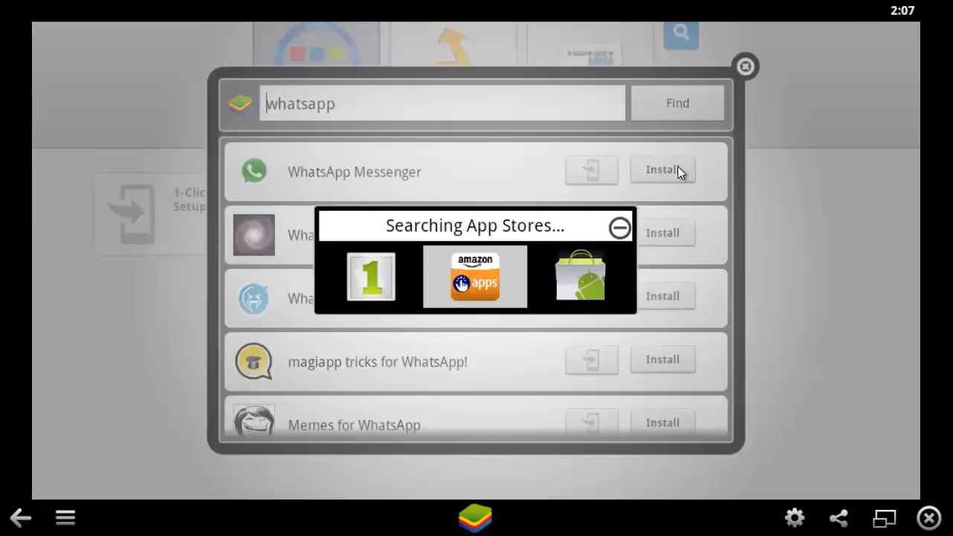
mouse_move(371, 279)
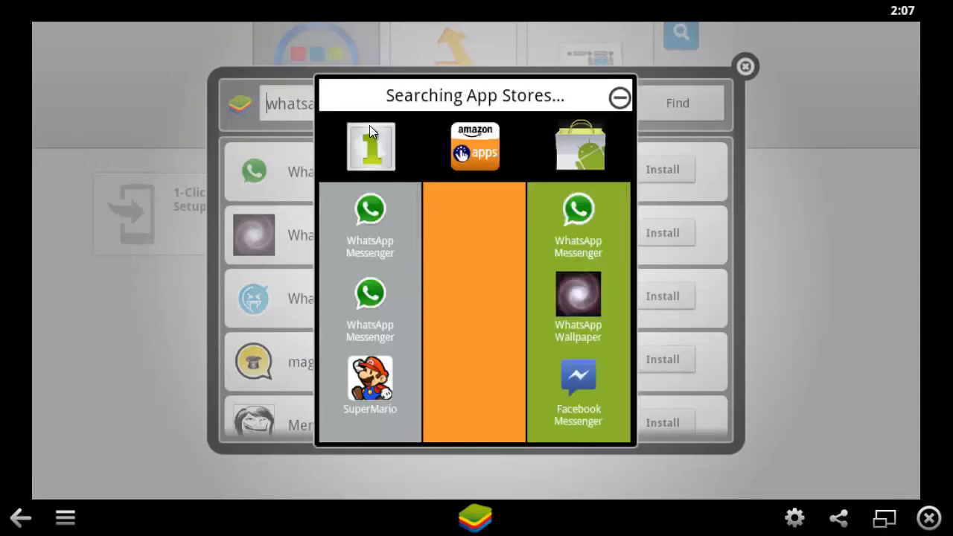
click(370, 216)
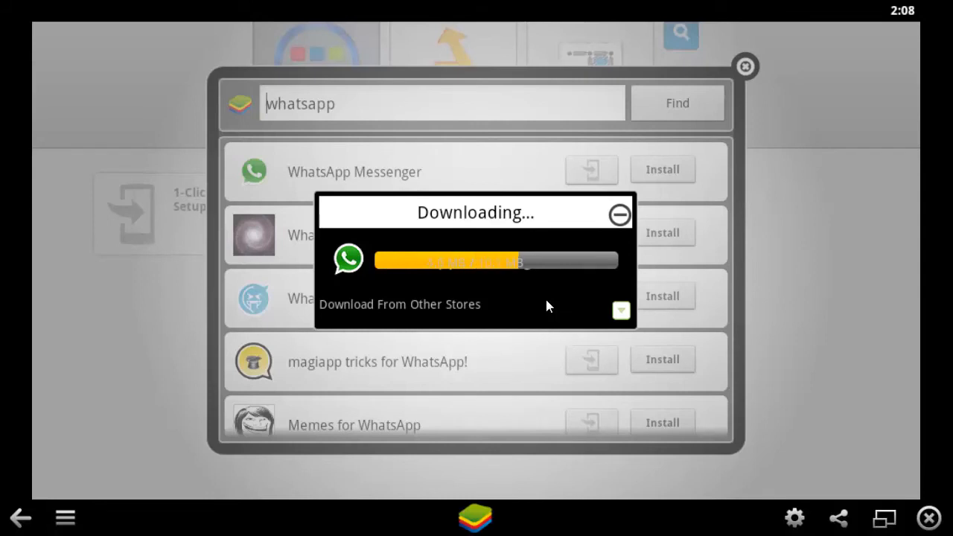
click(620, 214)
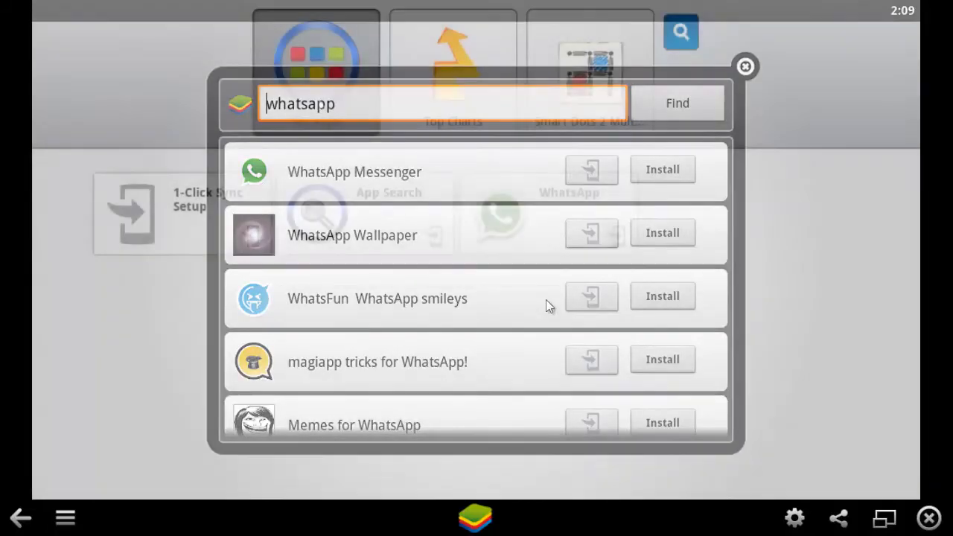
click(745, 65)
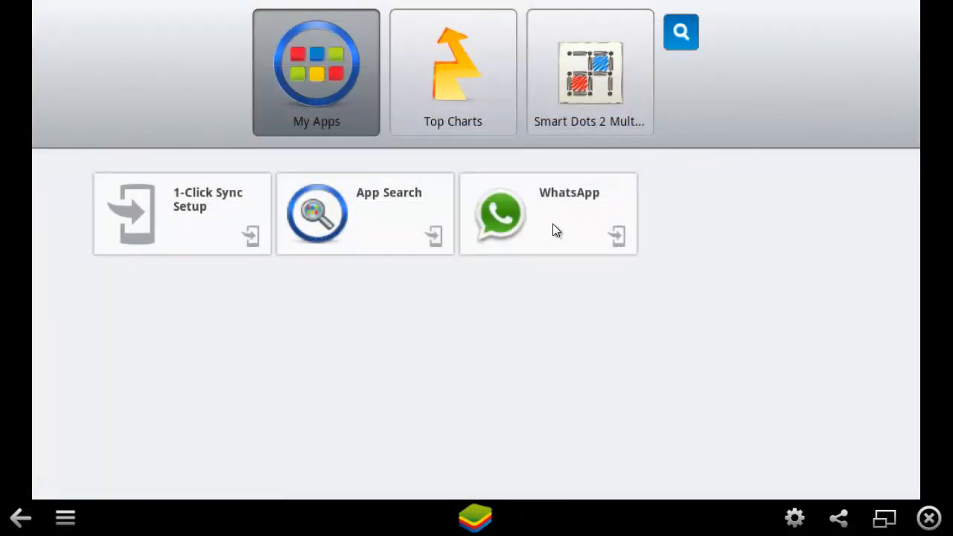
Launch WhatsApp from My Apps and agree to its terms on the welcome screen
click(548, 215)
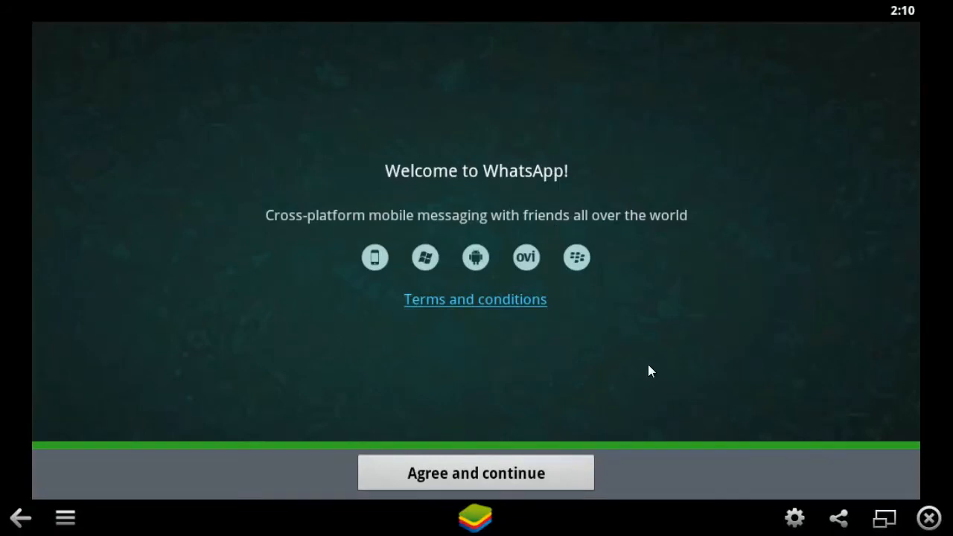
click(477, 473)
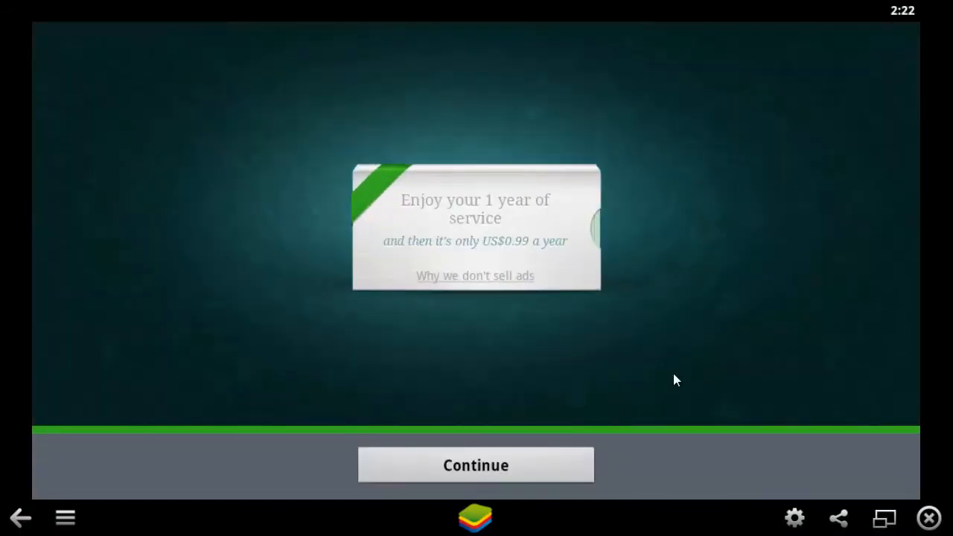
mouse_move(544, 467)
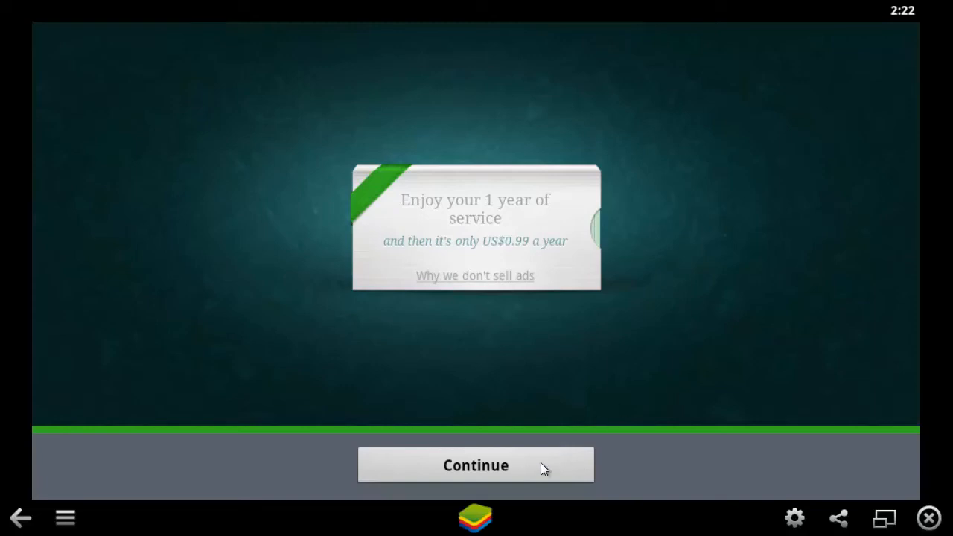